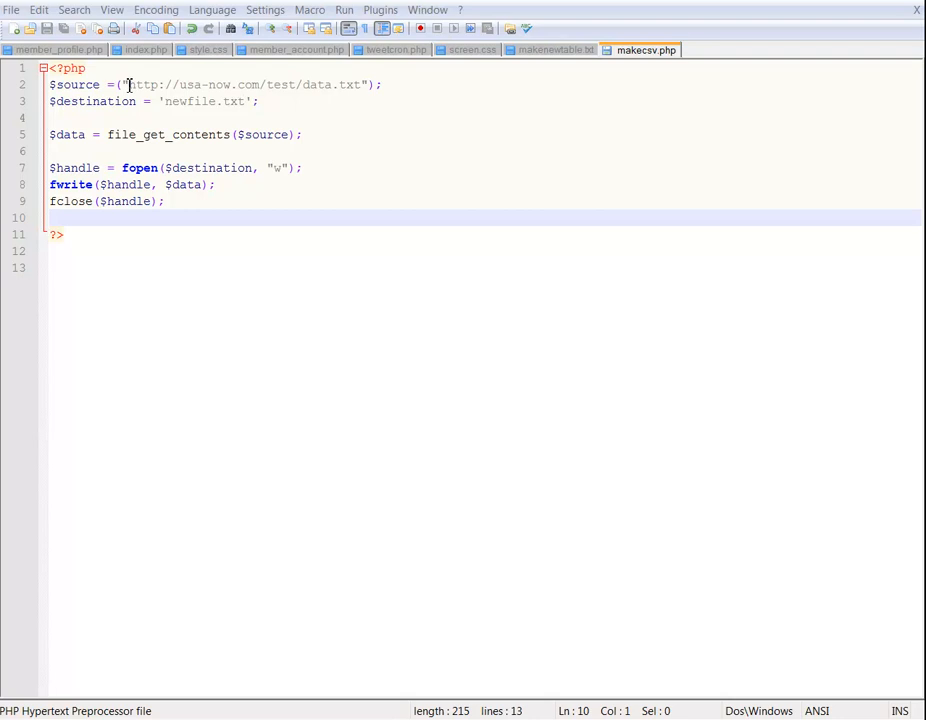
mouse_move(232, 86)
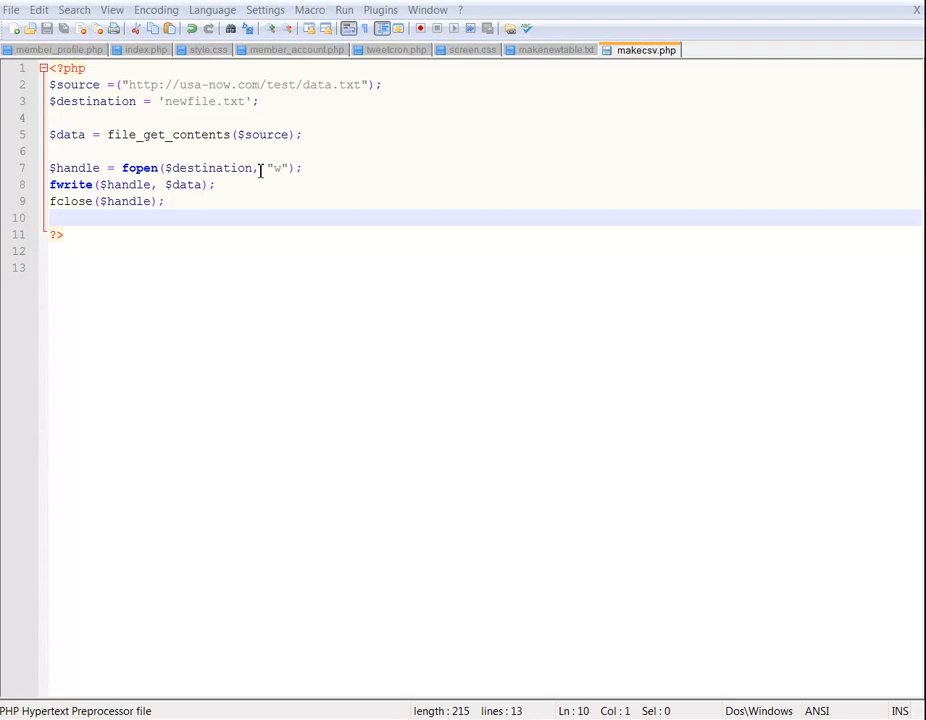
mouse_move(213, 108)
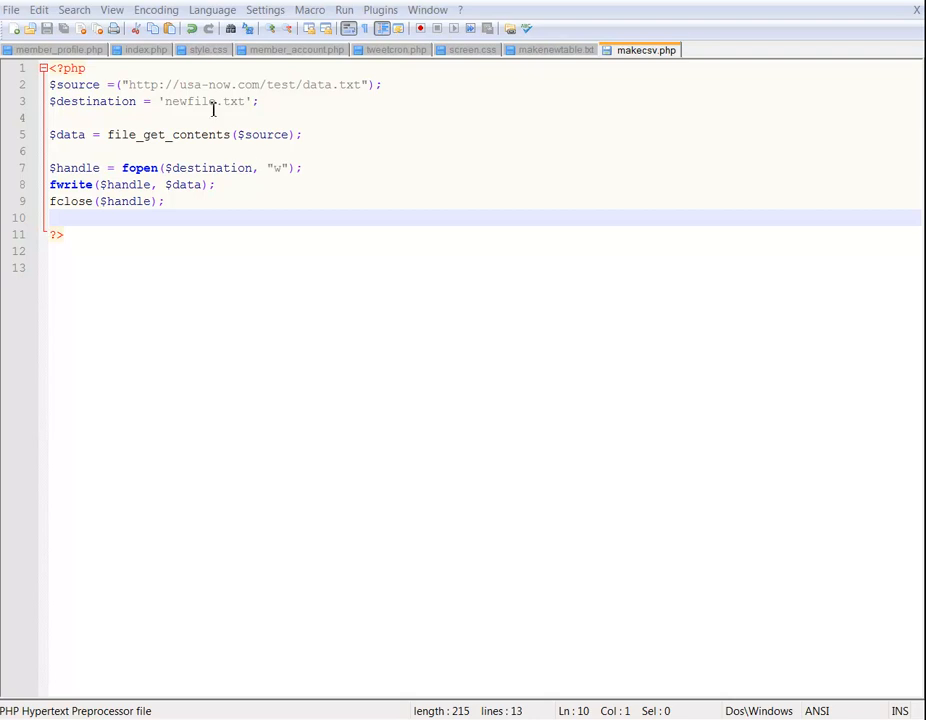
mouse_move(235, 101)
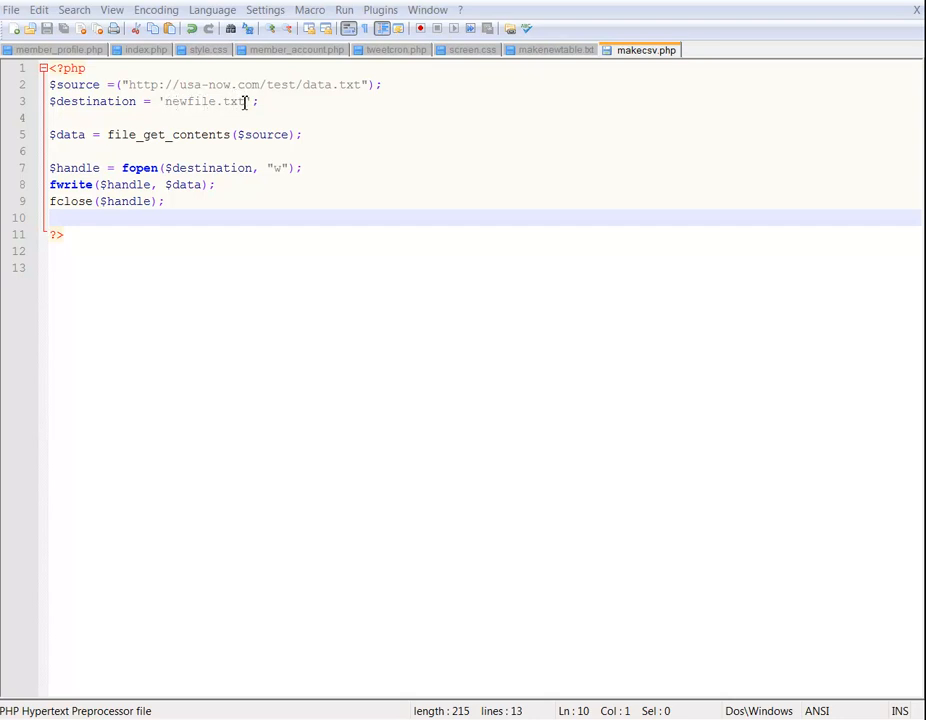
mouse_move(253, 101)
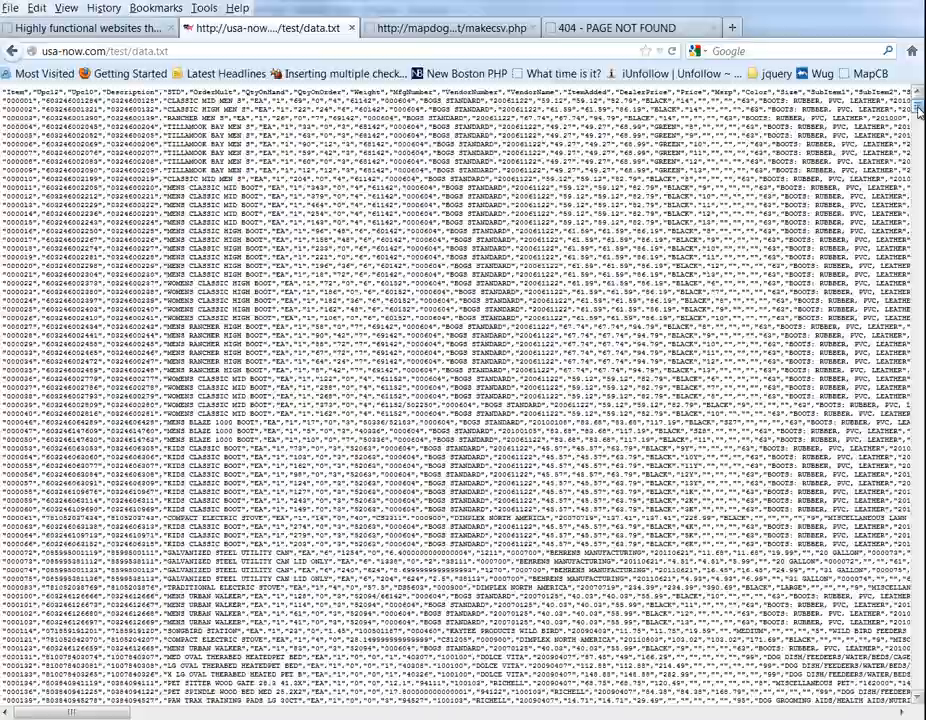
Step: Scroll through the remote data.txt product records in Firefox
scroll("down", 3)
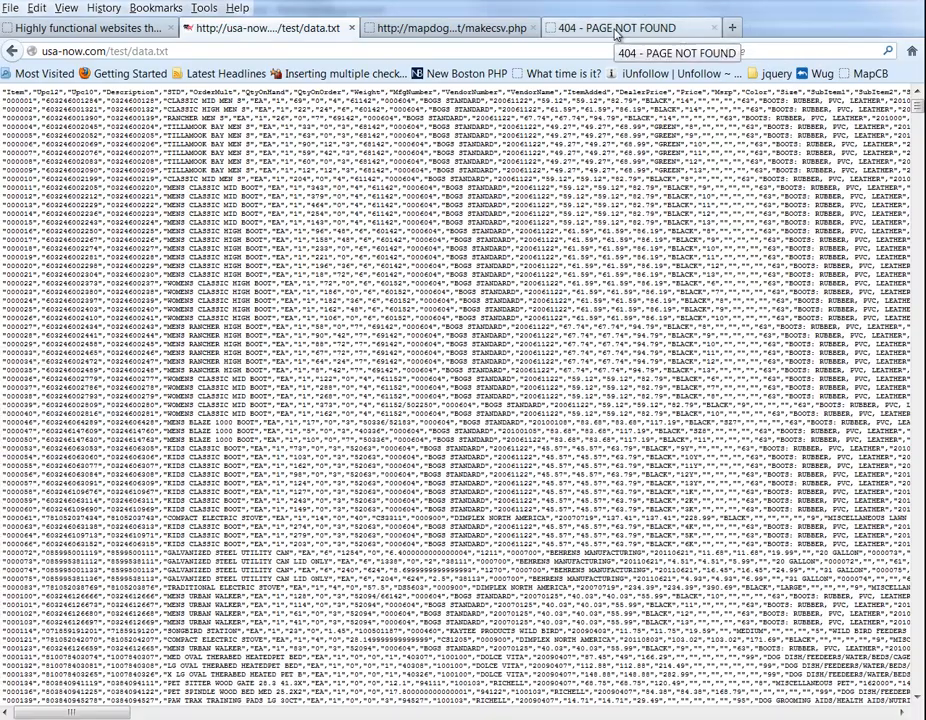
left_click(645, 26)
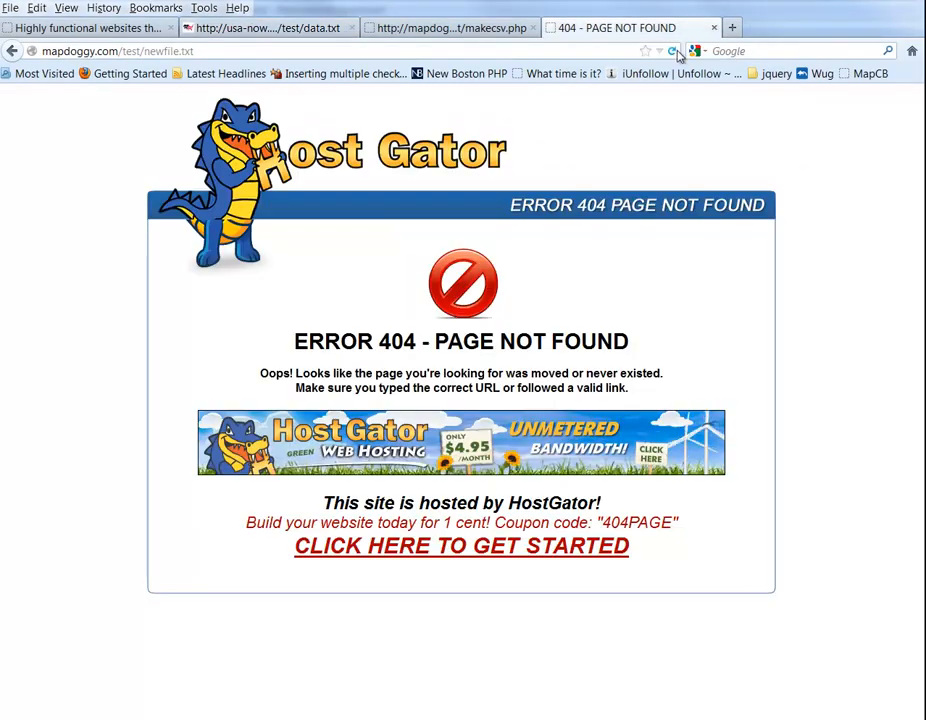
left_click(676, 50)
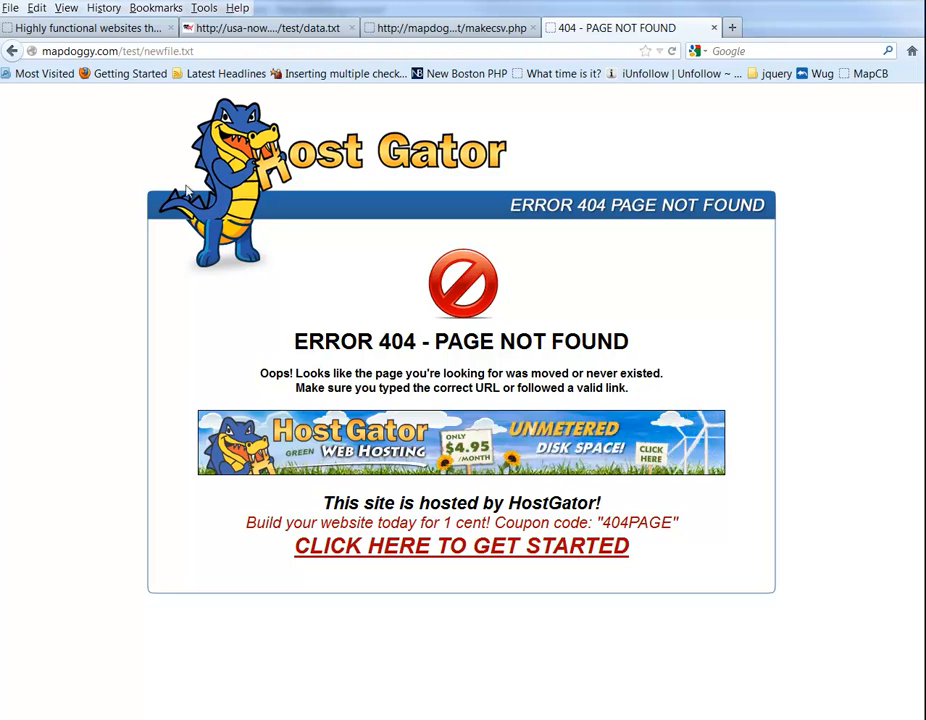
left_click(270, 33)
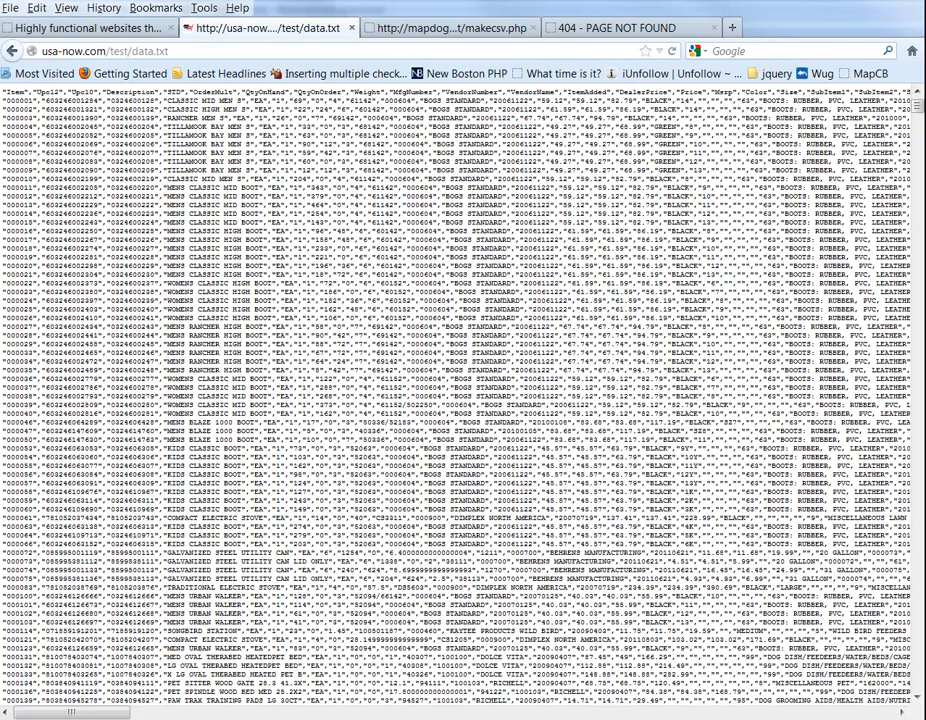
Step: Run makecsv.php in Firefox, then view the newfile.txt tab for the copied records
left_click(450, 27)
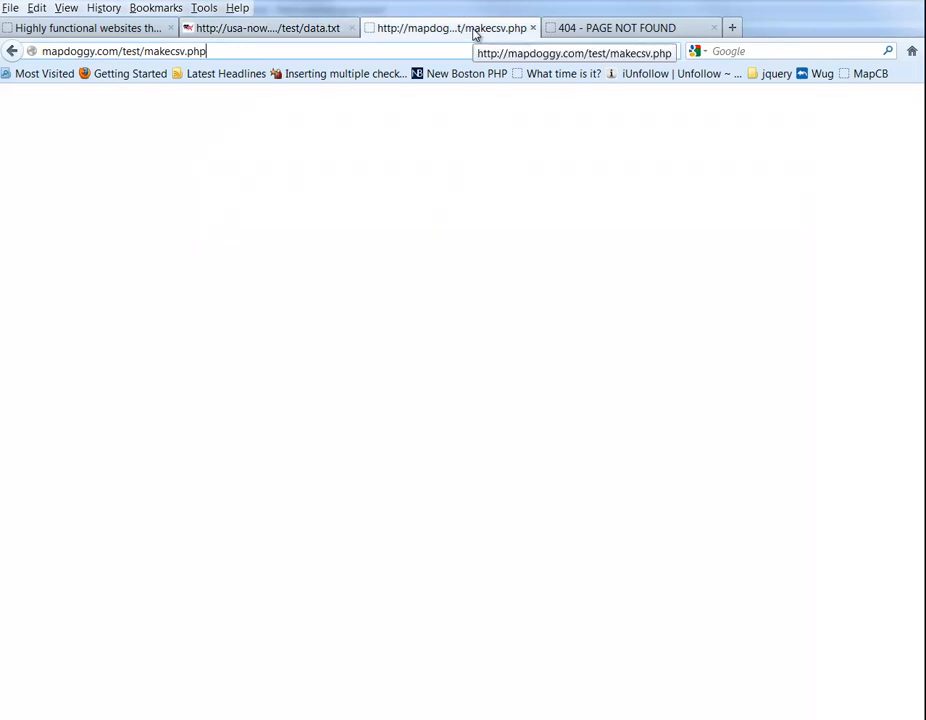
key("Return")
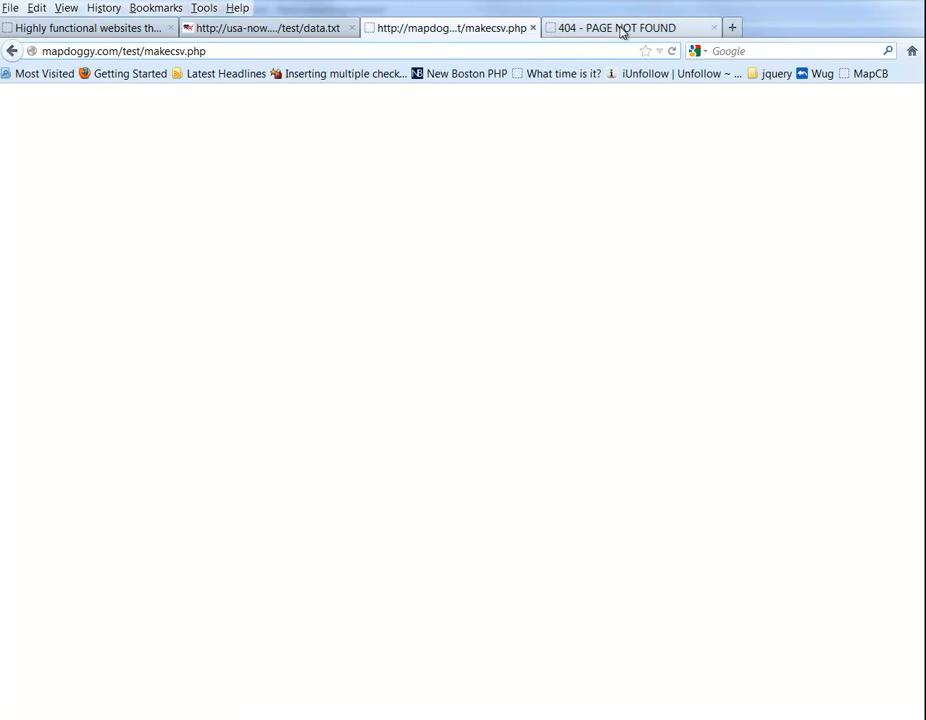
left_click(625, 27)
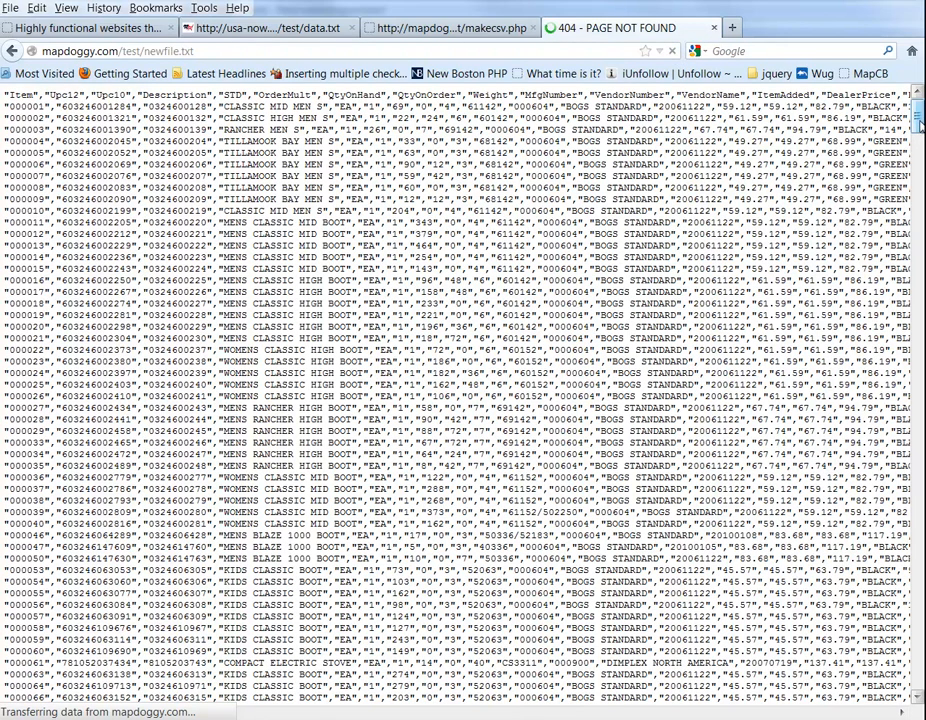
scroll("down", 3)
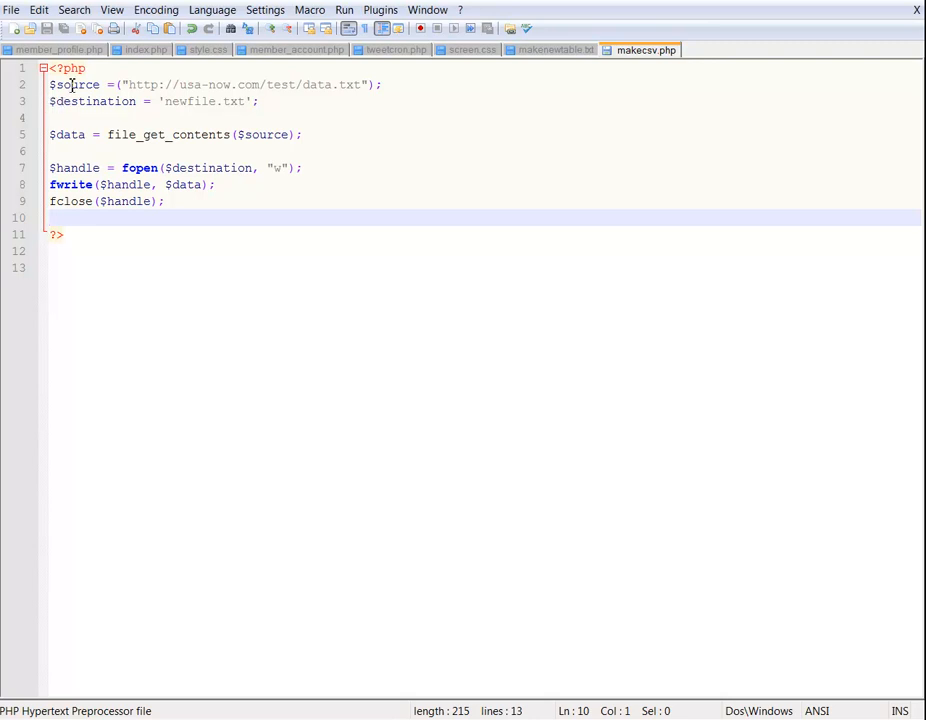
double_click(73, 92)
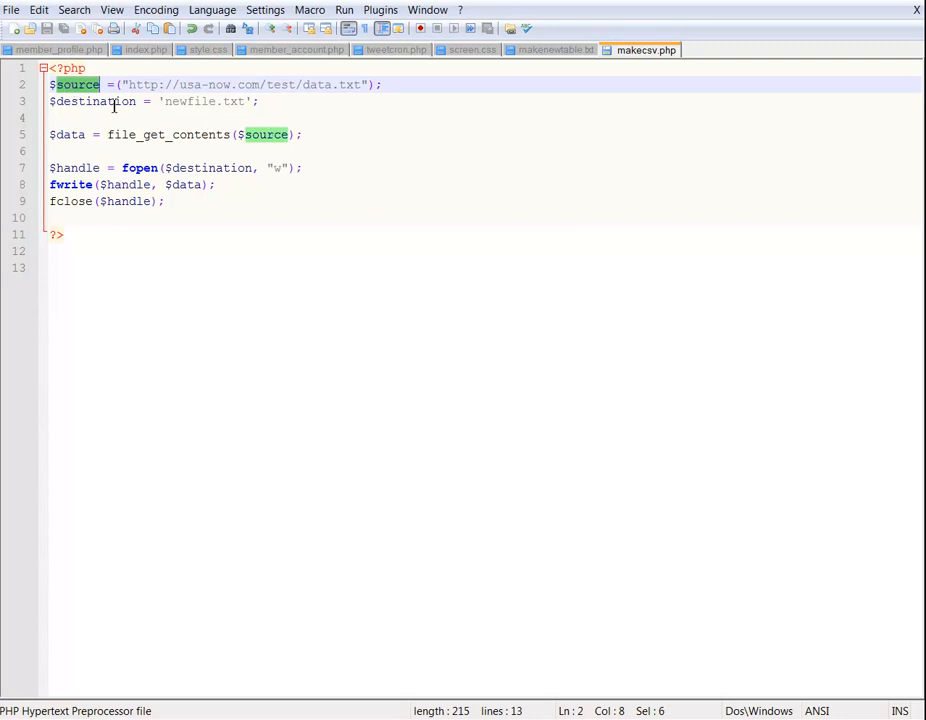
double_click(85, 100)
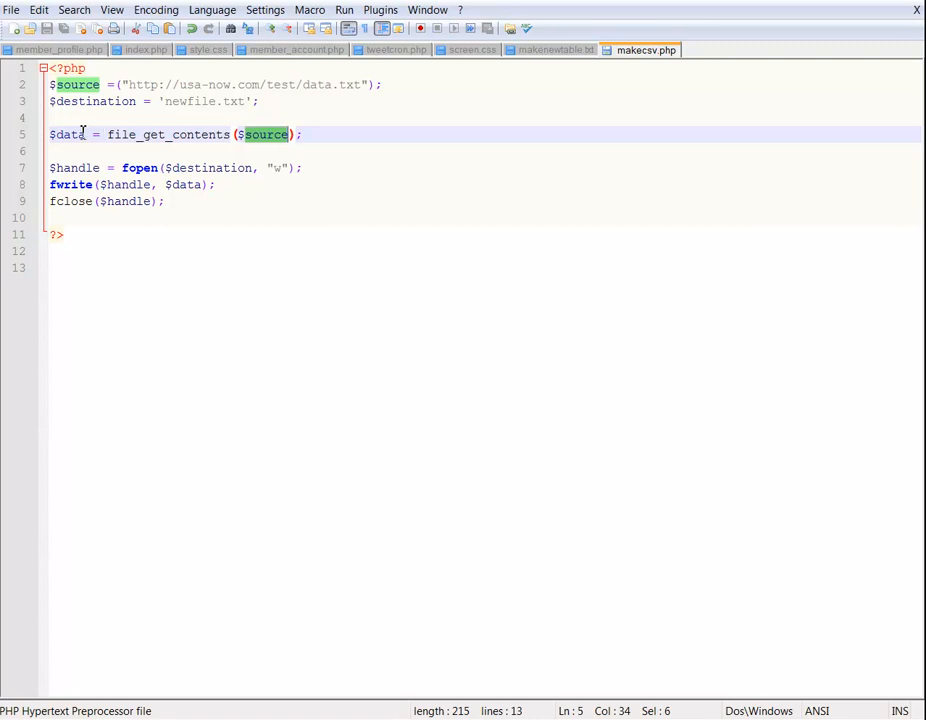
mouse_move(228, 139)
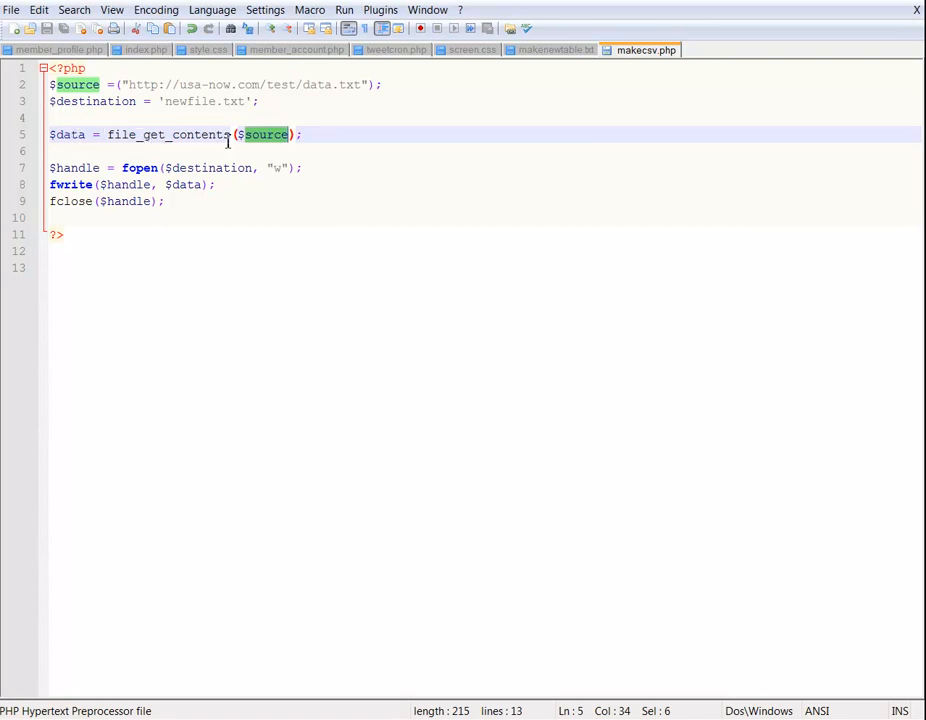
mouse_move(340, 85)
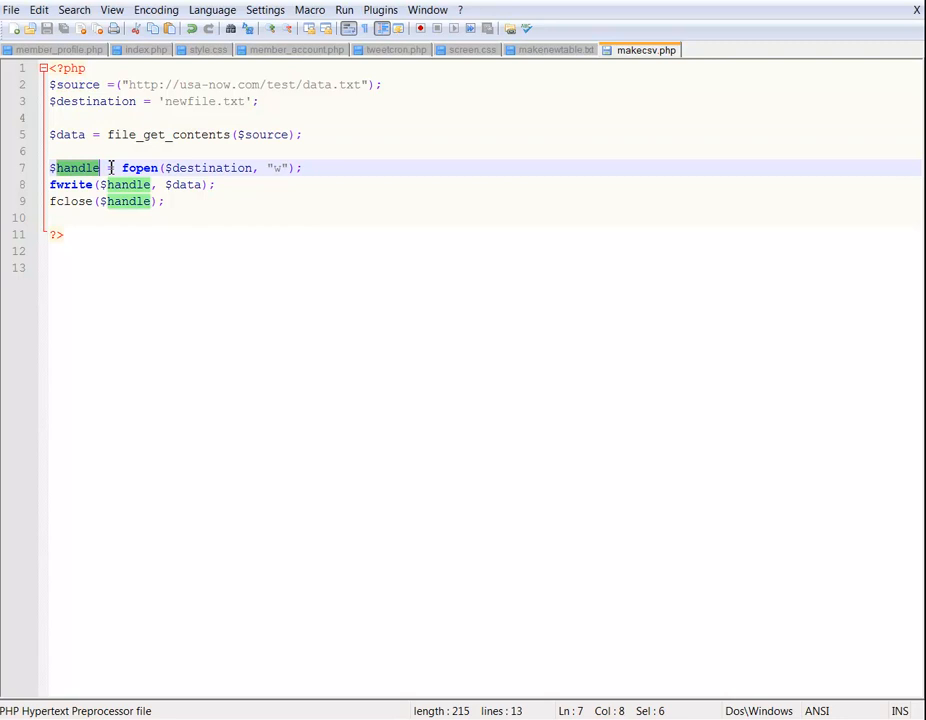
double_click(140, 167)
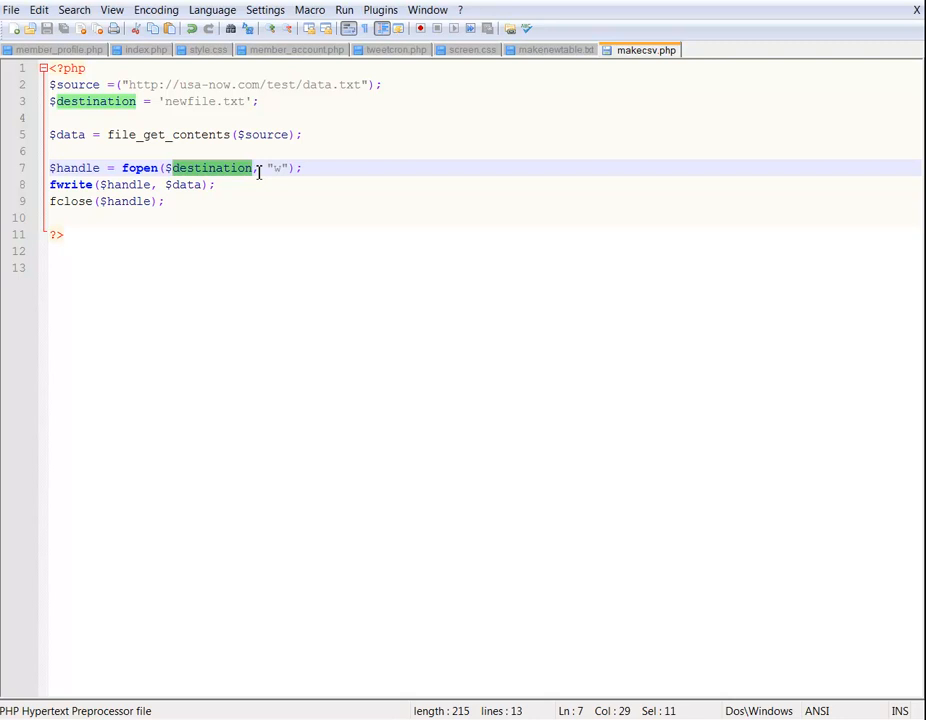
left_click(278, 167)
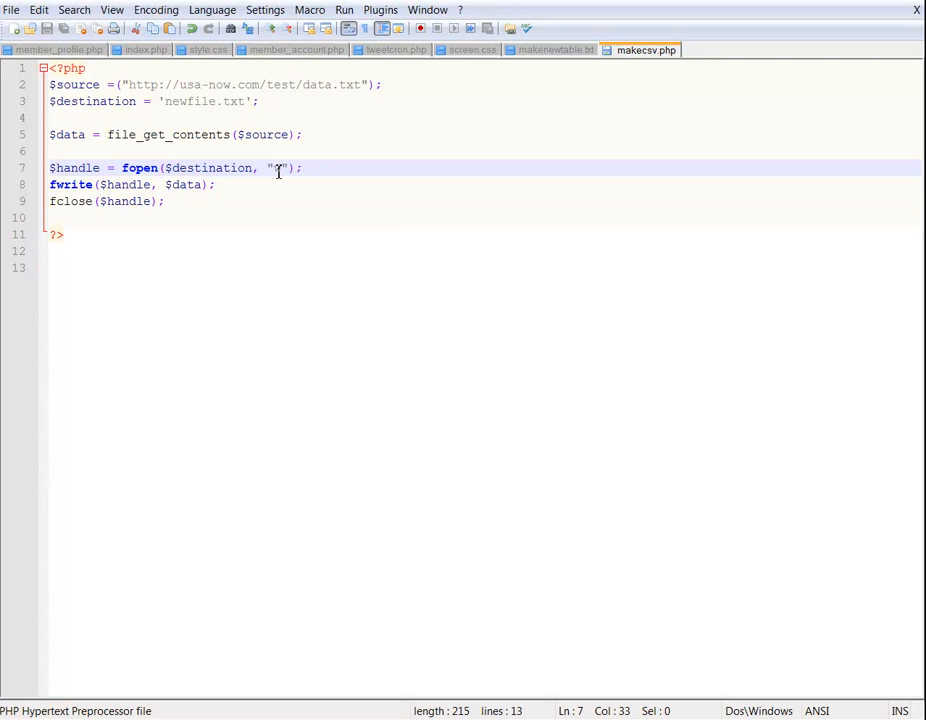
type("w")
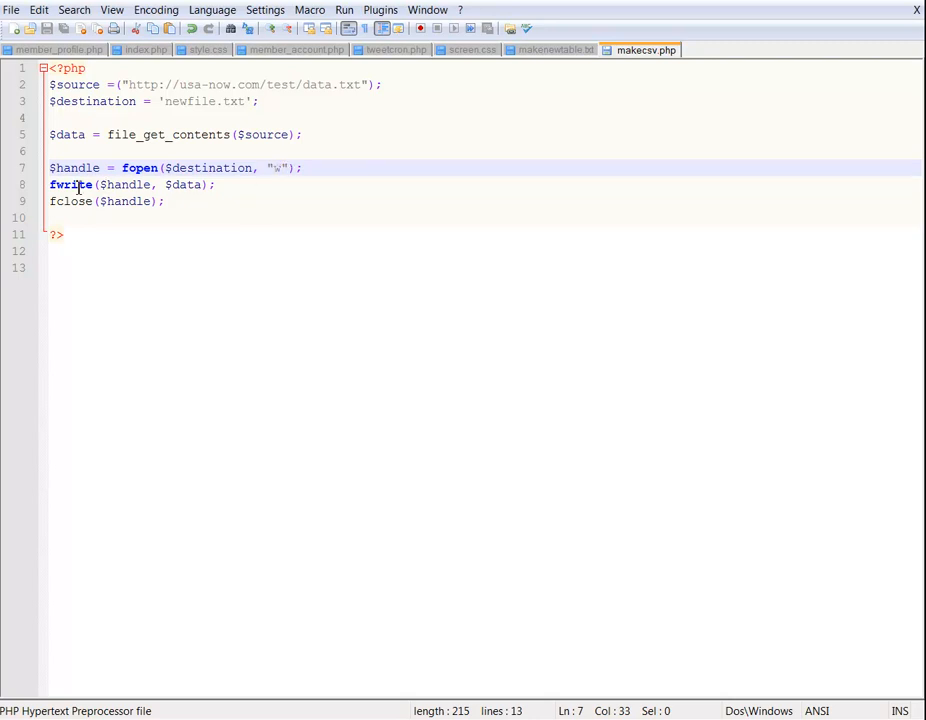
double_click(64, 184)
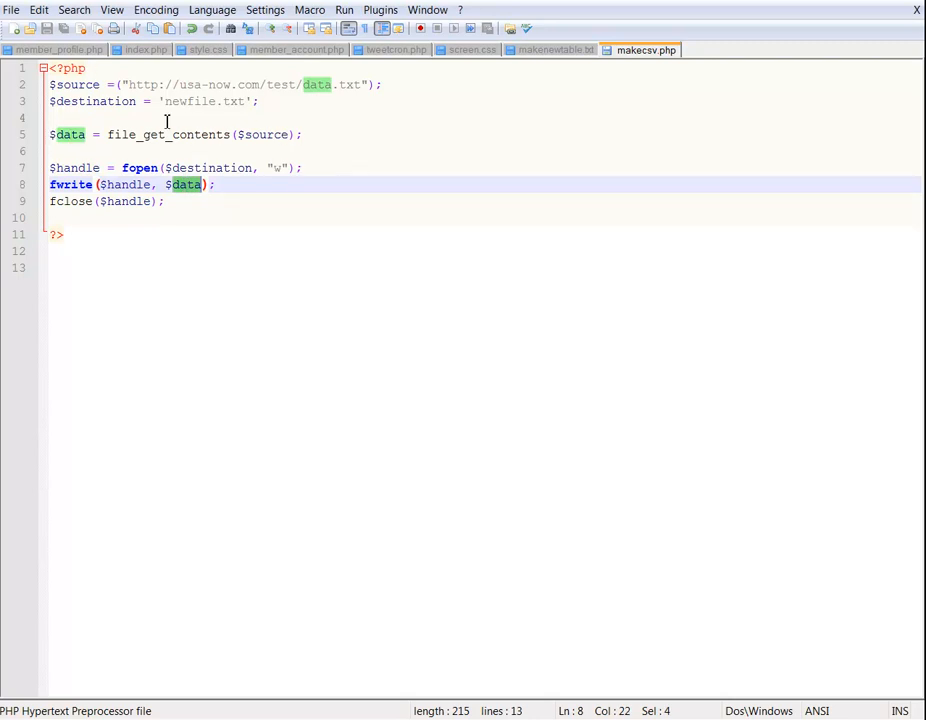
mouse_move(140, 201)
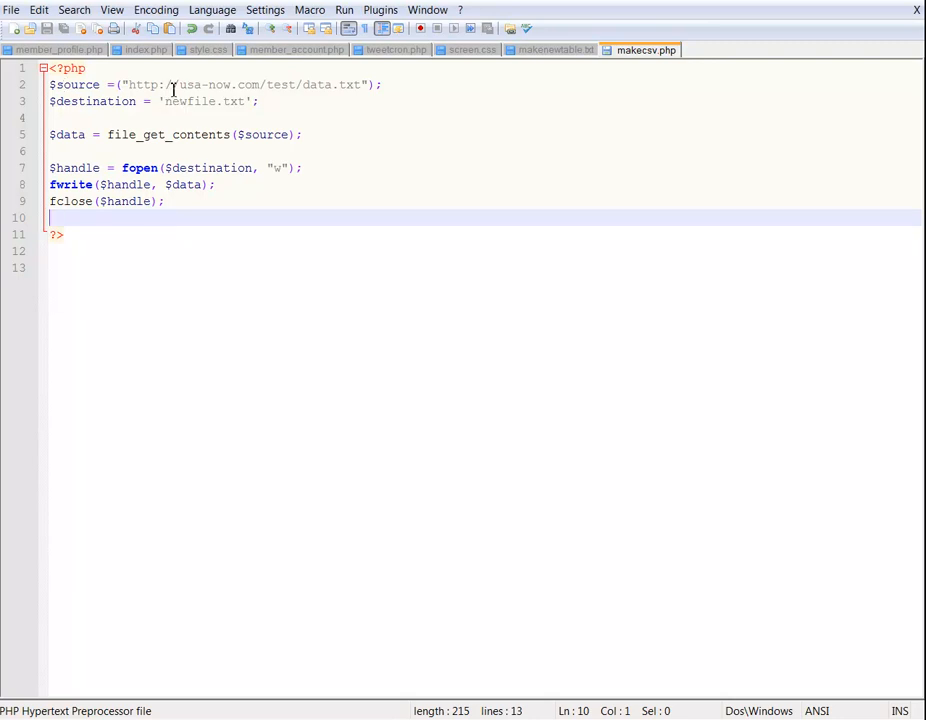
mouse_move(355, 91)
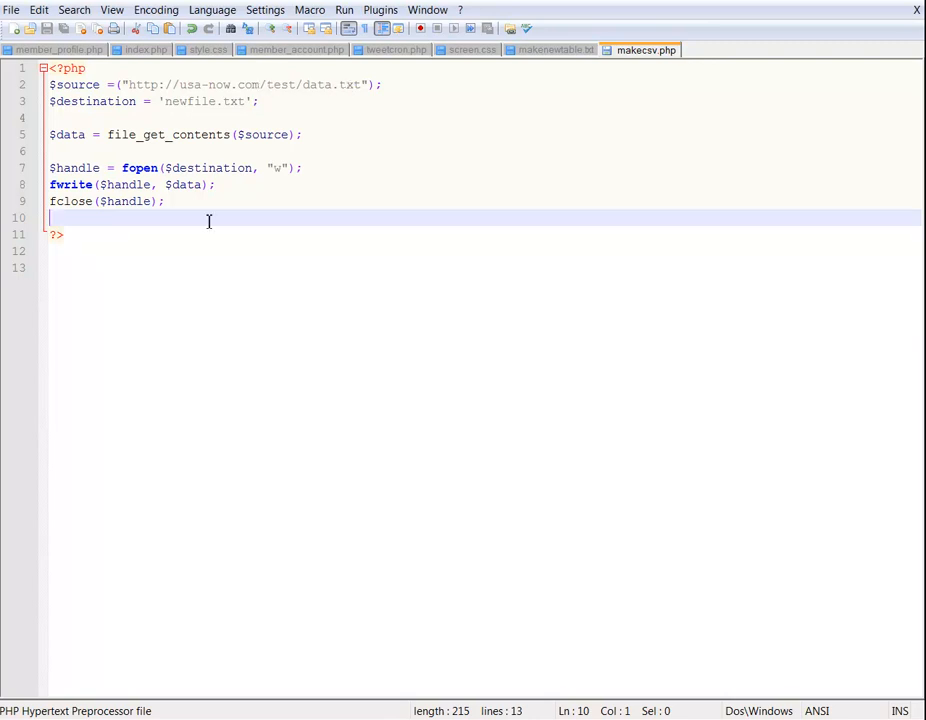
mouse_move(3, 393)
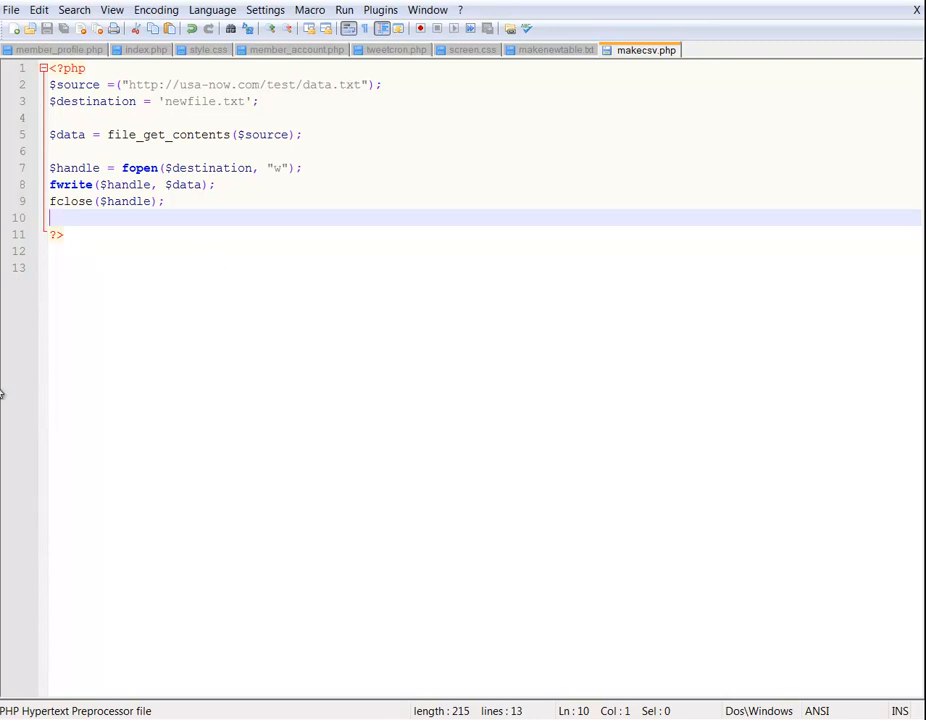